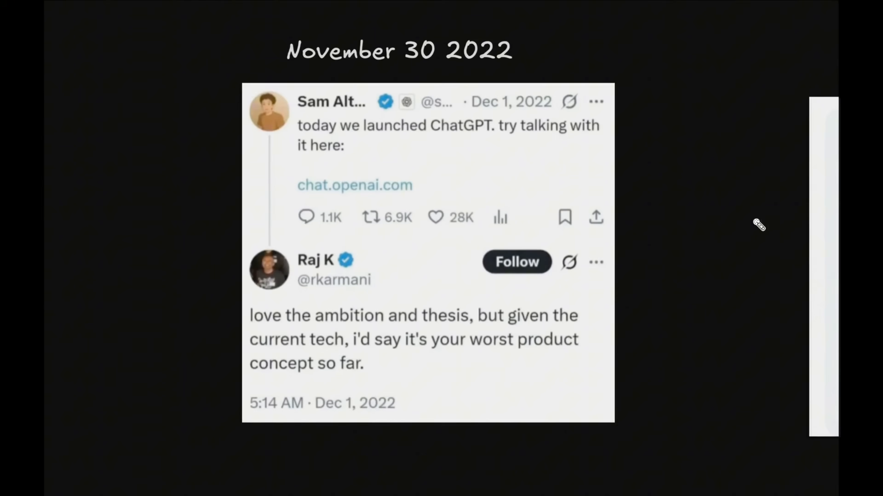
Step: Scroll the Gemini 3 Pro safety report PDF down to the Key Results table on page 6
{"action": "left_click_drag", "start_coordinate": [131, 222], "coordinate": [239, 162]}
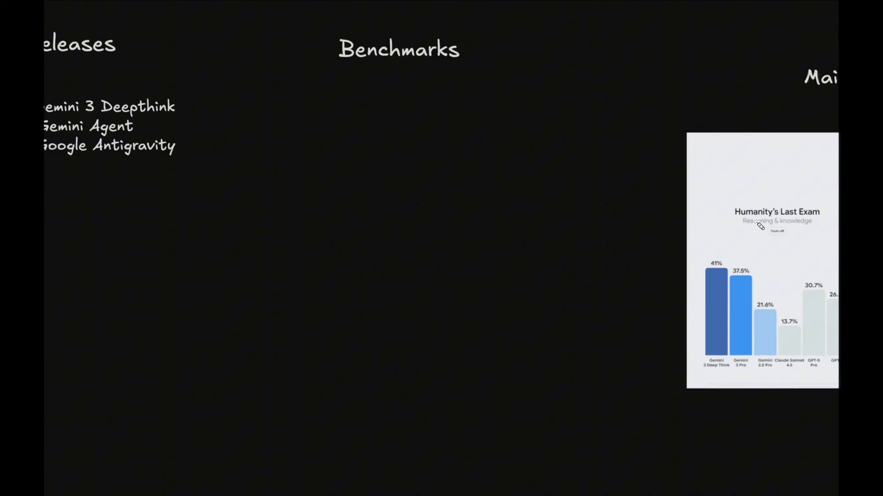
{"action": "type", "text": "Wha"}
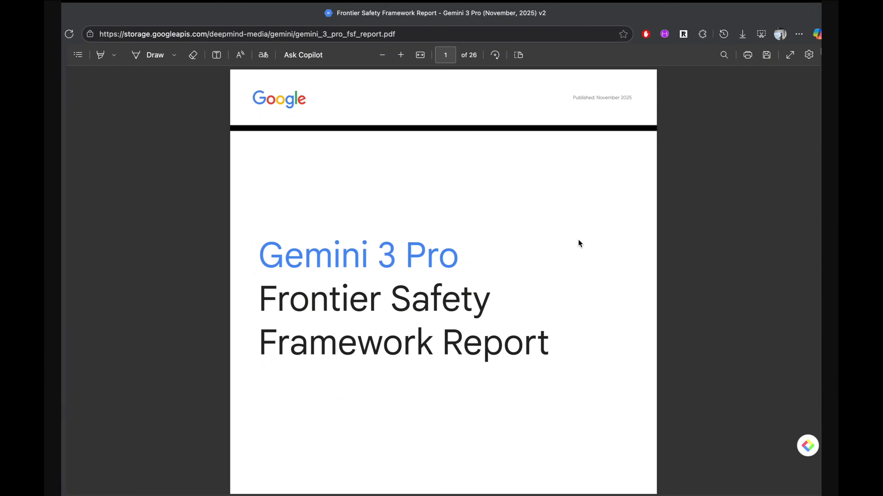
{"action": "scroll", "scroll_direction": "down", "scroll_amount": 3}
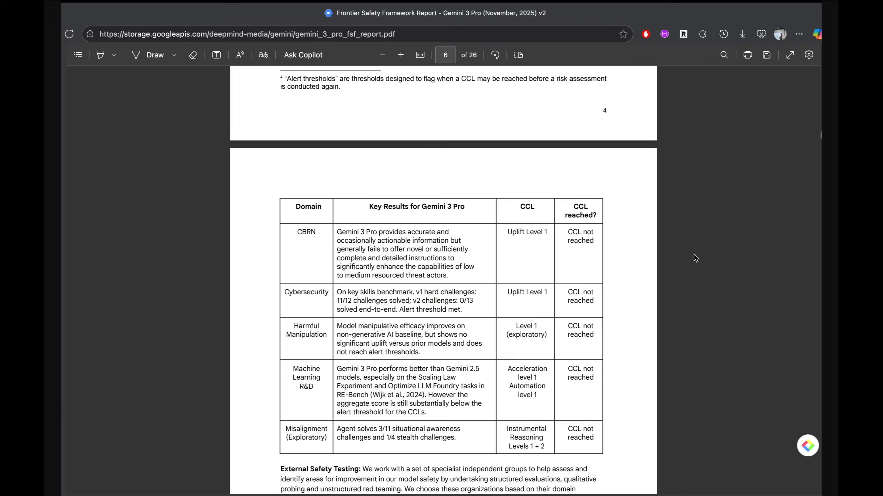
{"action": "scroll", "scroll_direction": "down", "scroll_amount": 3}
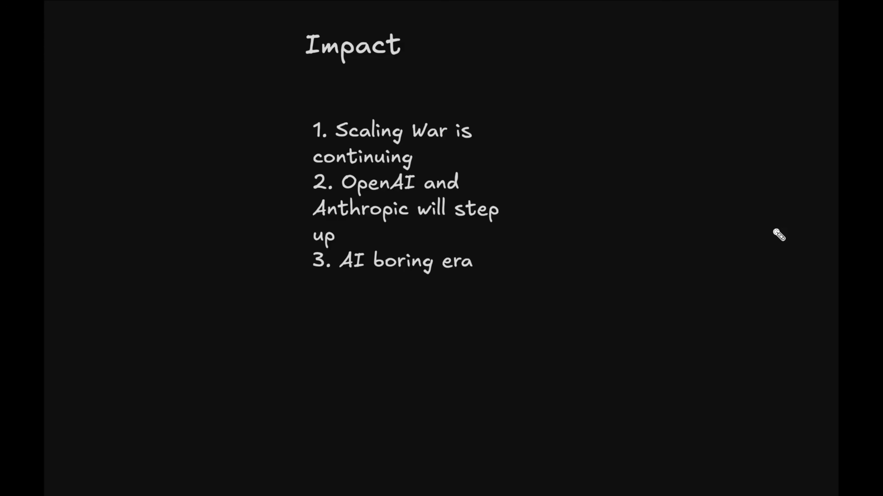
Step: Draw a red freehand underline beside 'Scaling War is', the first Impact point
{"action": "left_click_drag", "start_coordinate": [491, 142], "coordinate": [578, 142]}
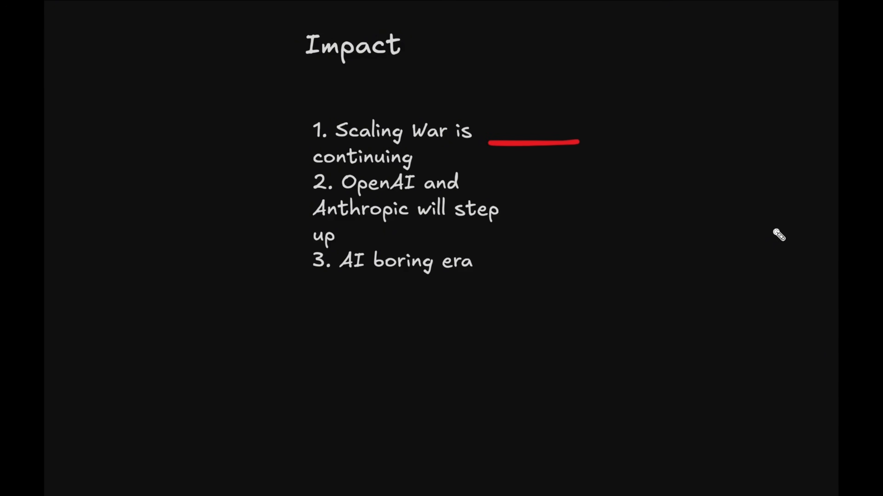